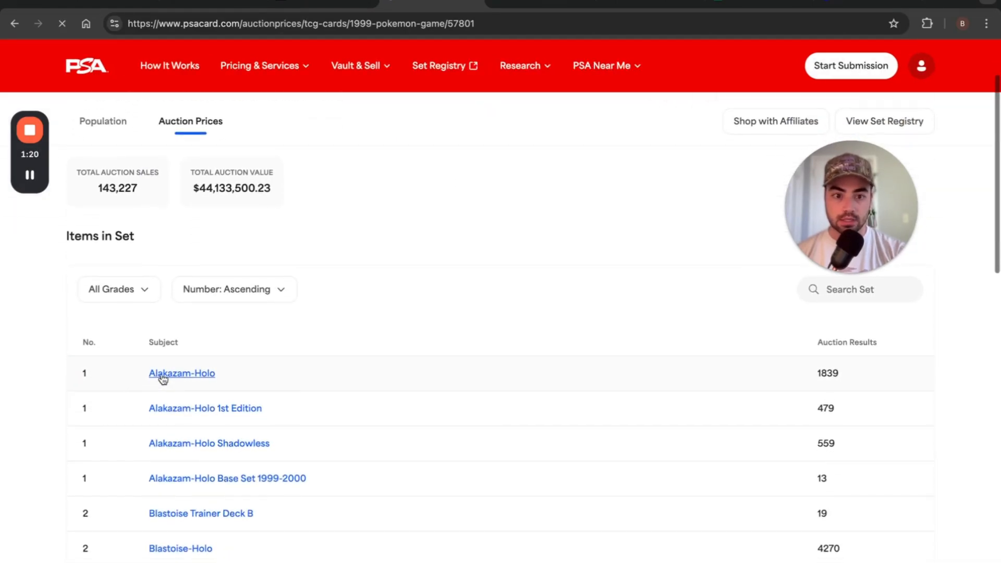
- View the Alakazam-Holo auction results from the 1999 Pokemon Game set list
{"action": "left_click", "coordinate": [181, 373]}
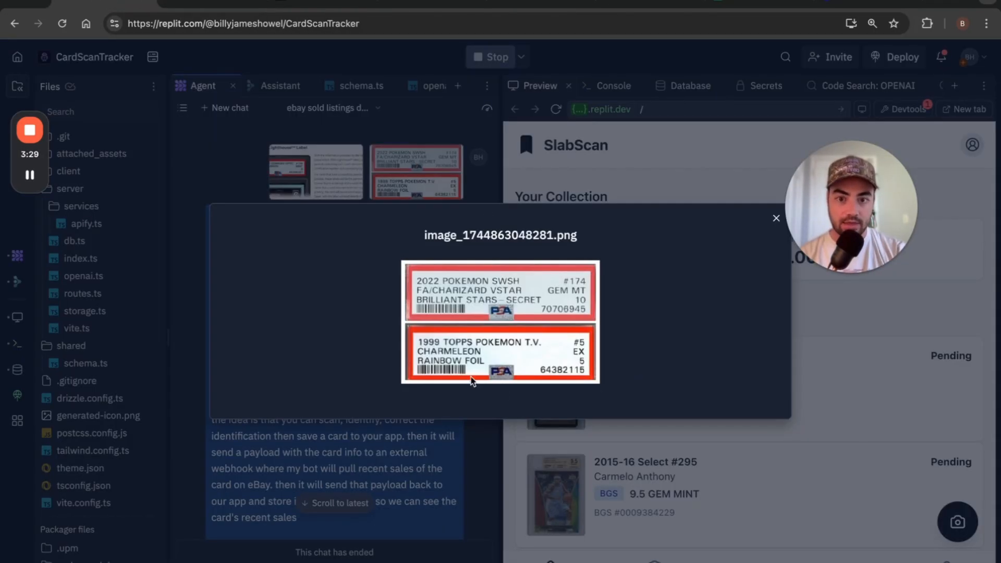
- Enlarge the attached image of the two PSA slab labels in the agent chat
{"action": "left_click", "coordinate": [776, 218]}
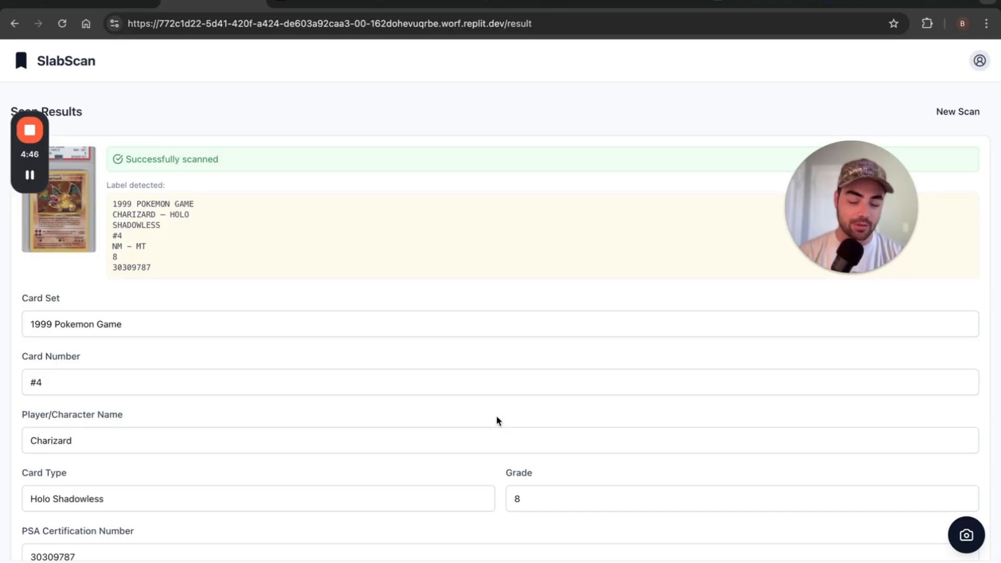
- Capture the PSA slab photo so it reads as Charizard Holo Shadowless, grade 8
{"action": "left_click_drag", "start_coordinate": [111, 203], "coordinate": [152, 268]}
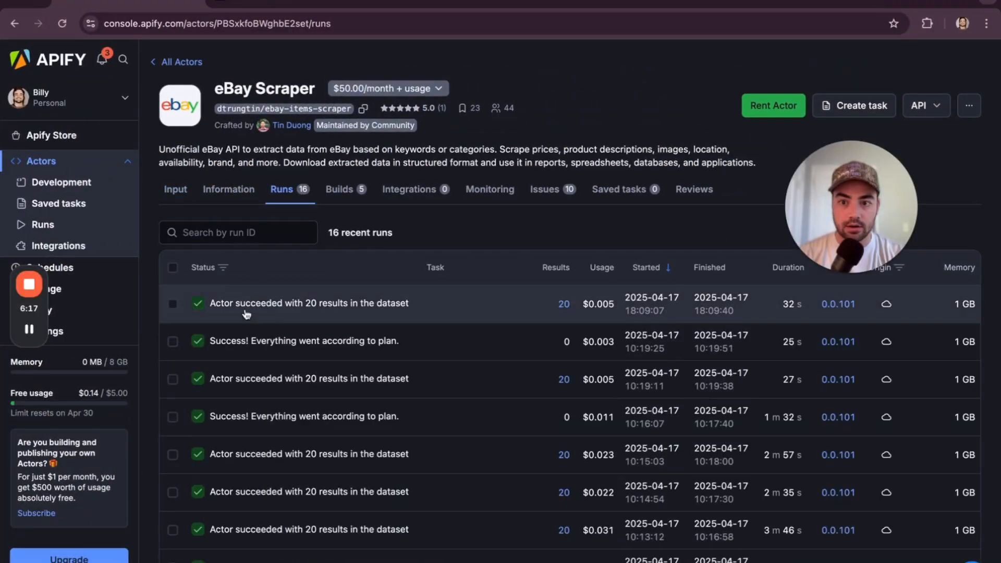
{"action": "left_click", "coordinate": [175, 189]}
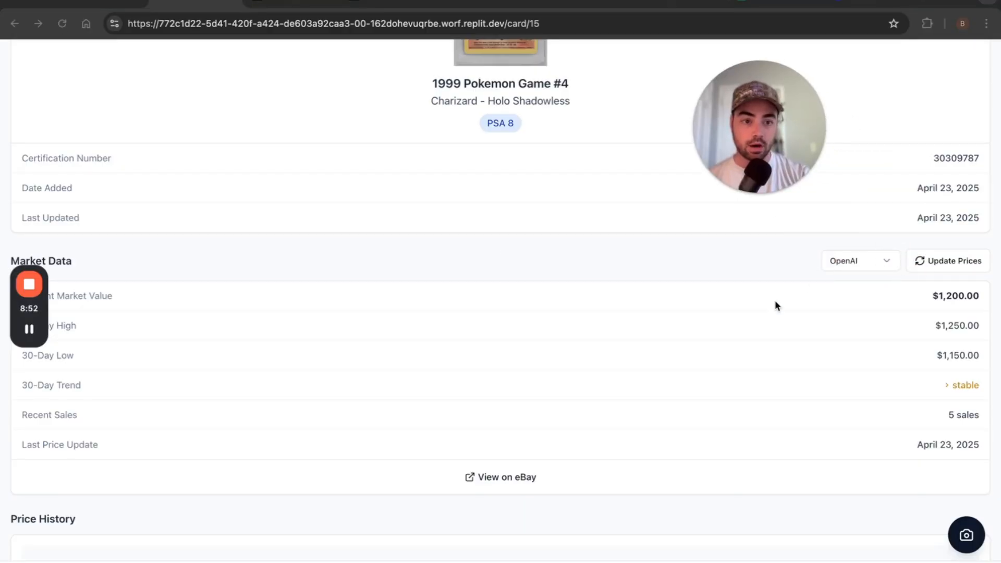
- Go to eBay sold listings for the 1999 Charizard Holo Shadowless PSA 8
{"action": "left_click", "coordinate": [501, 477]}
{"action": "type", "text": "psa 8"}
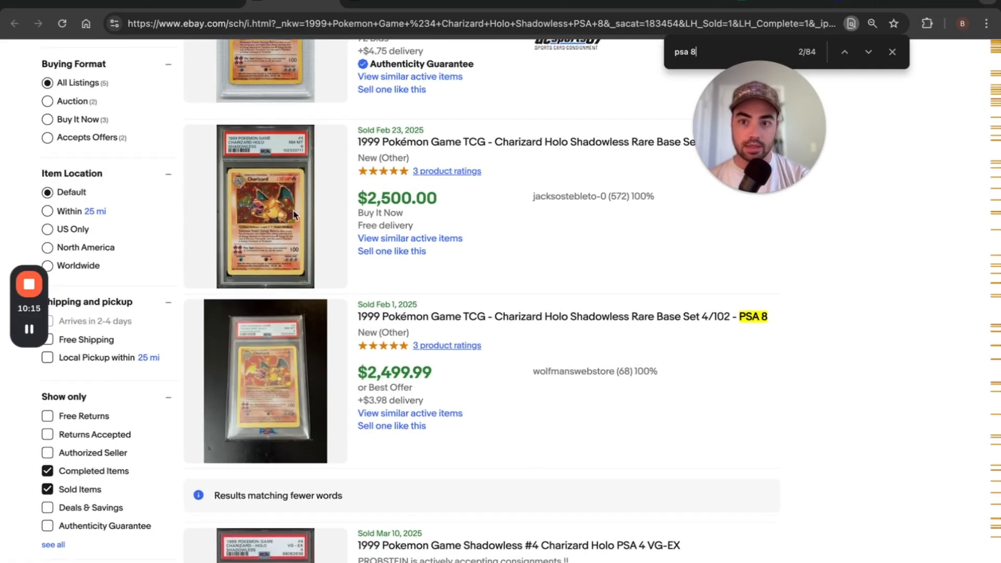